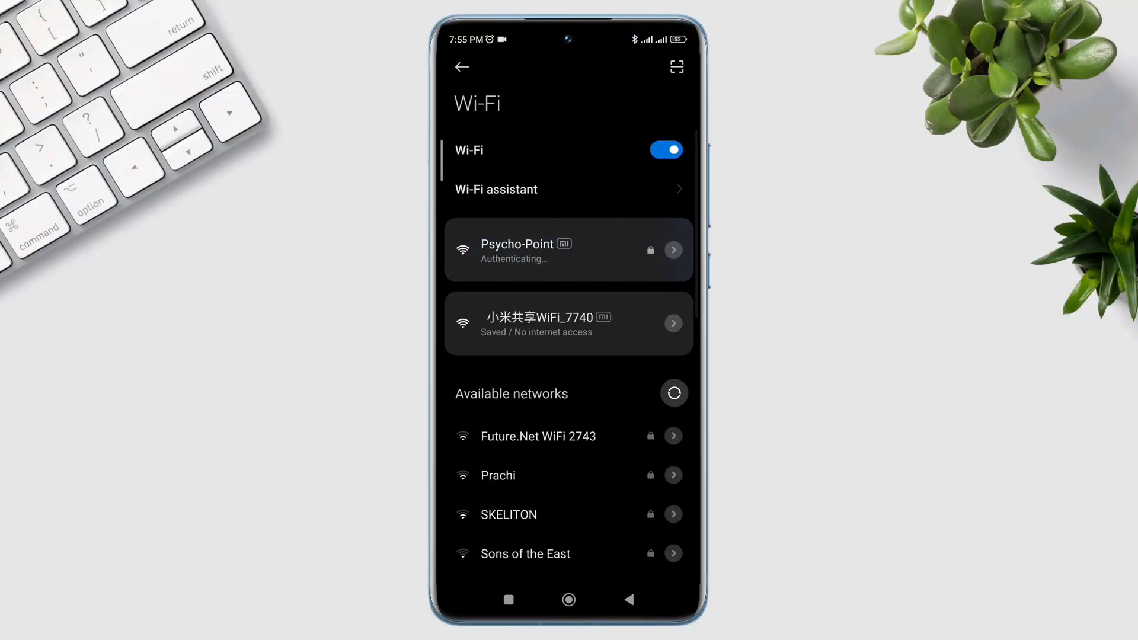
# - Try joining Psycho-Point, get 'Check password and try again', and return home
pyautogui.click(568, 250)
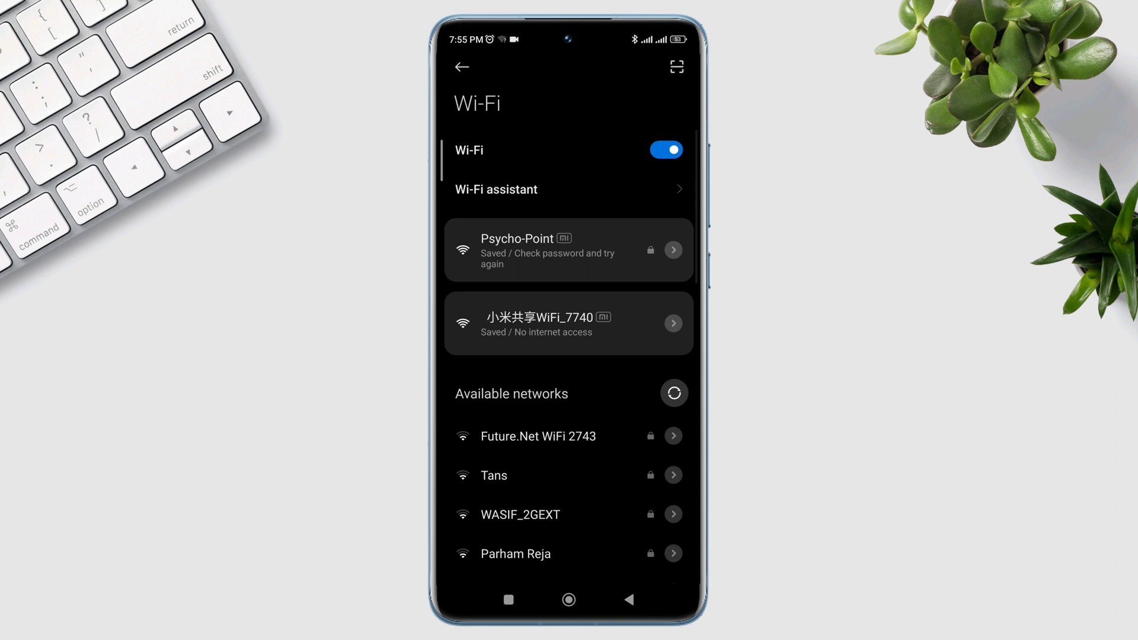
pyautogui.click(537, 250)
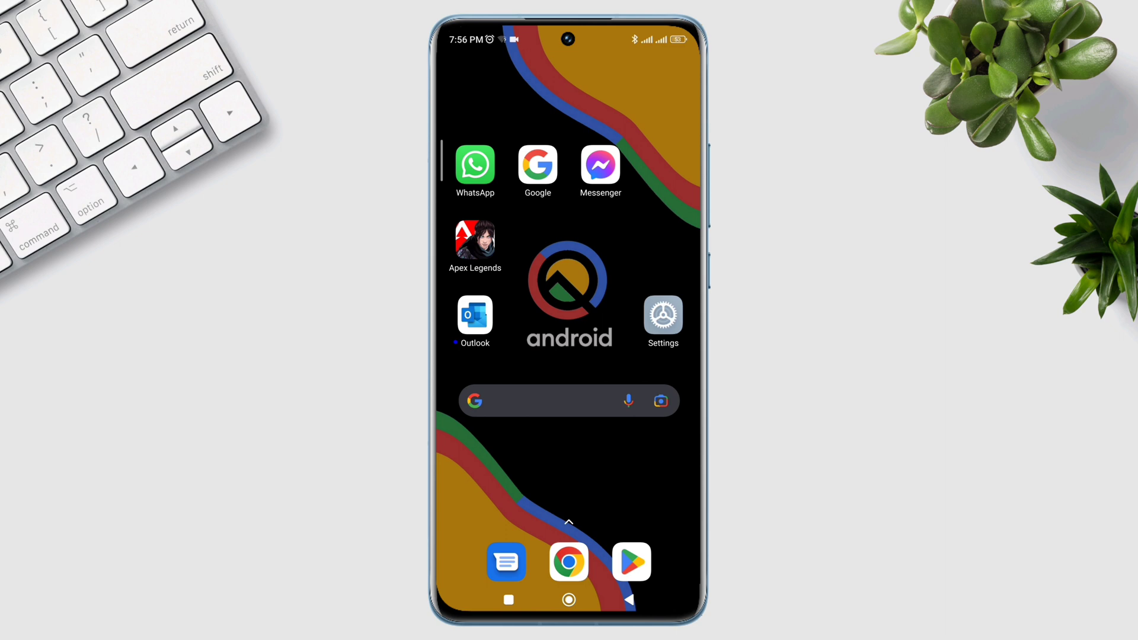
# - Reopen Settings from the home screen and go to Additional settings
pyautogui.click(662, 314)
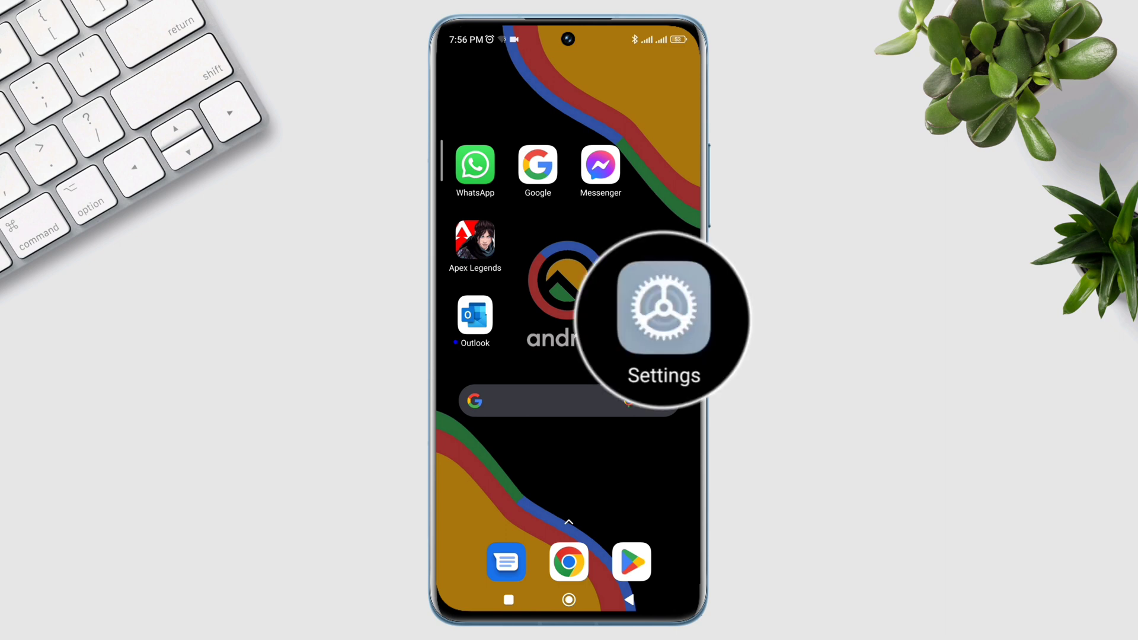
pyautogui.click(662, 310)
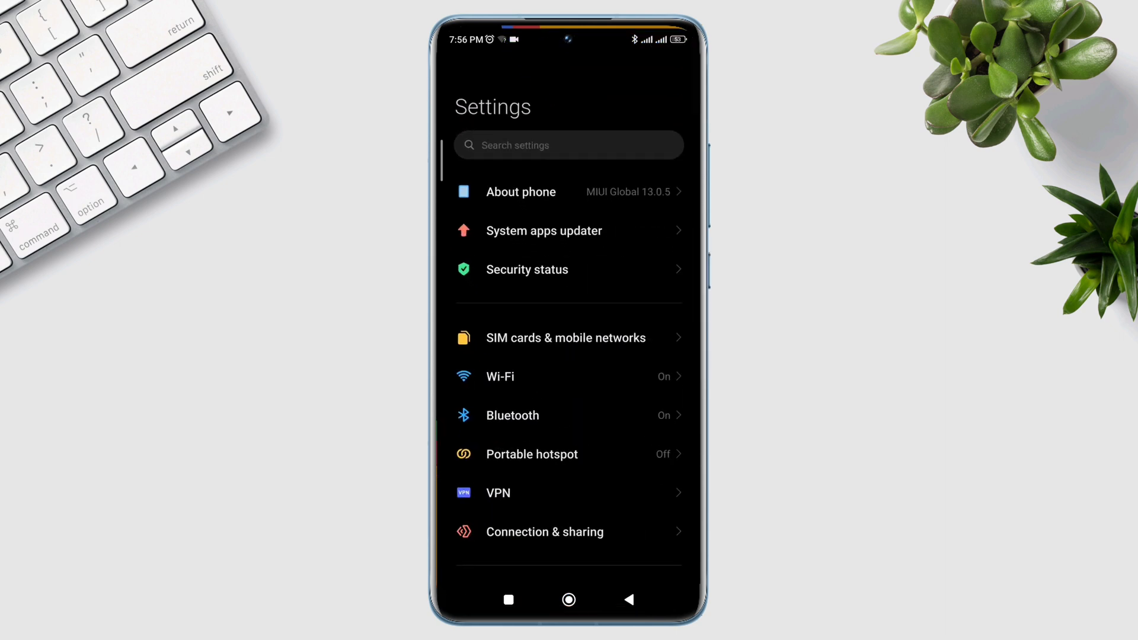
pyautogui.scroll(-3)
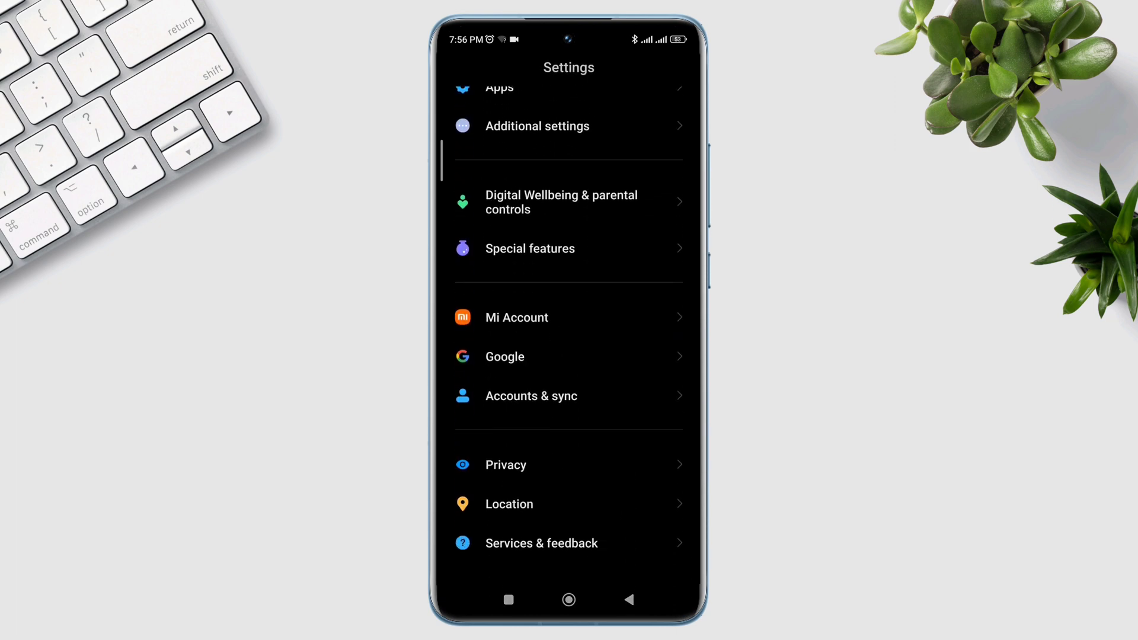
pyautogui.click(568, 125)
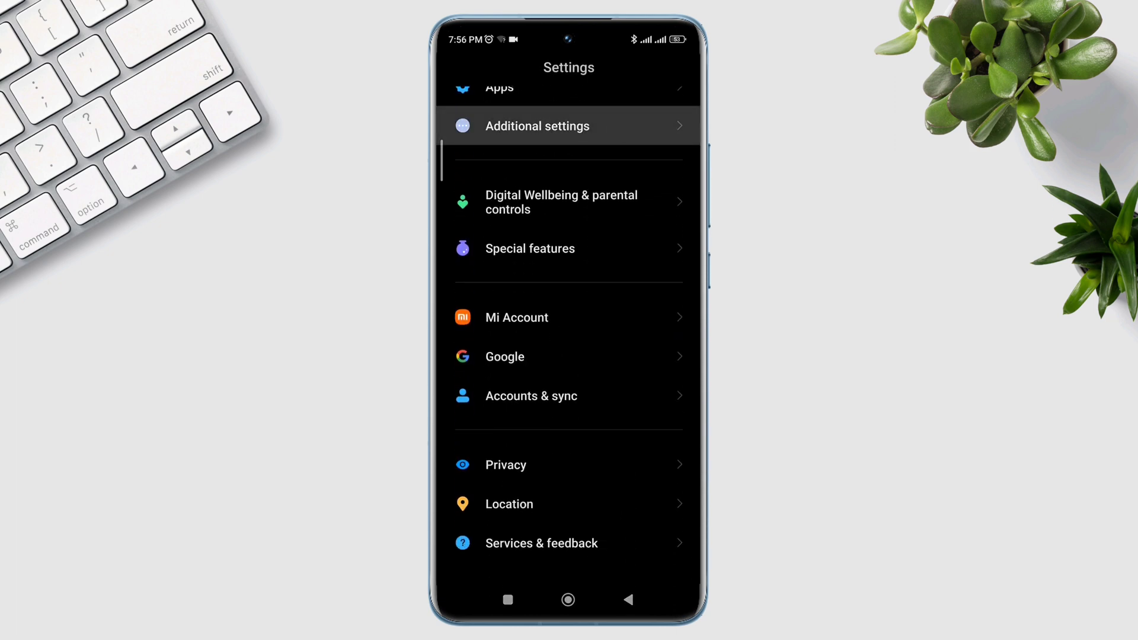
pyautogui.click(537, 125)
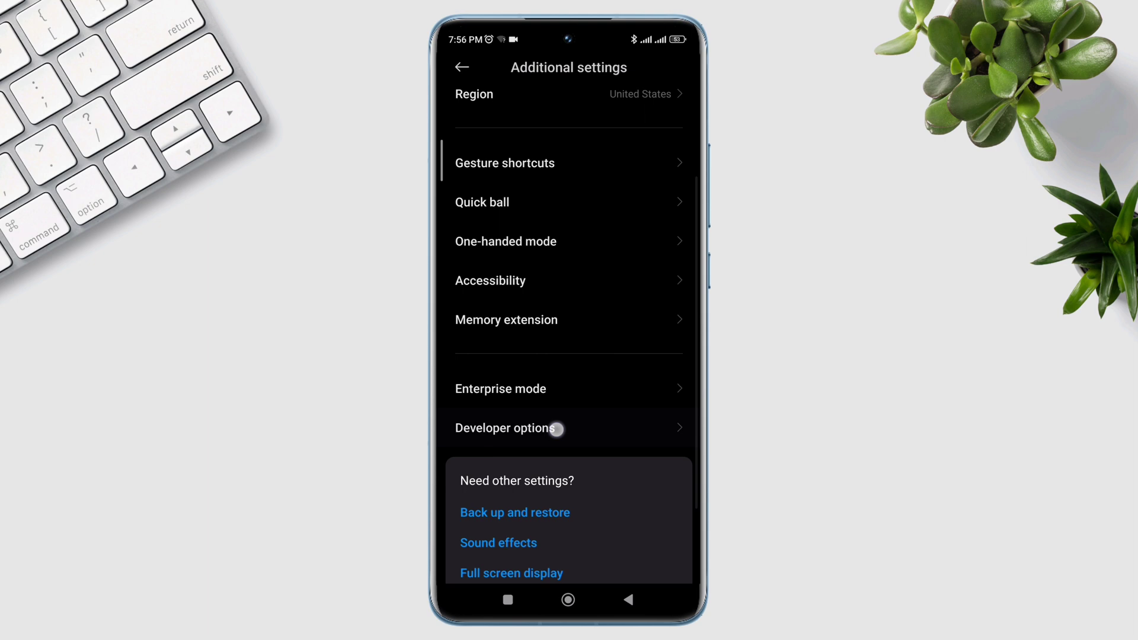
# - Enable Wi-Fi scan throttling under Developer options networking
pyautogui.click(506, 427)
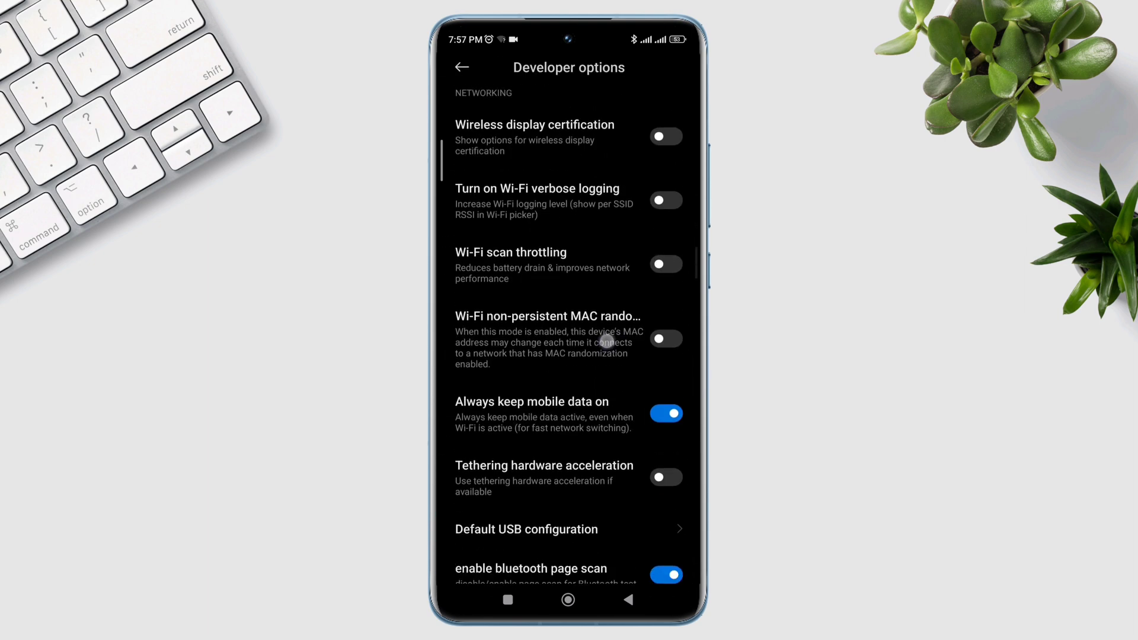
pyautogui.click(665, 263)
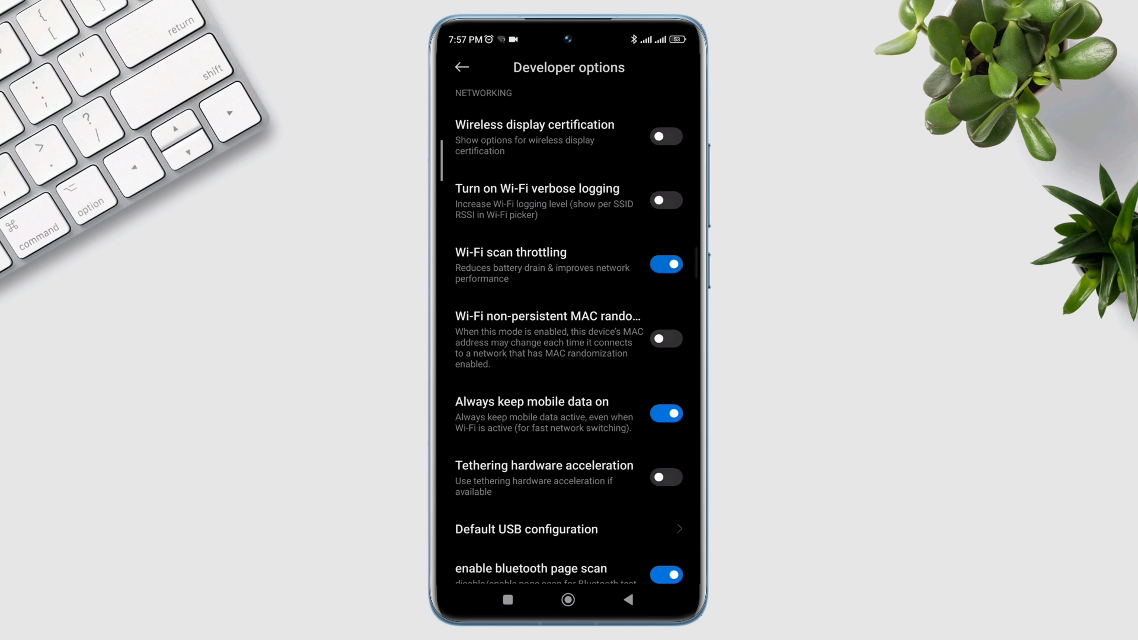
pyautogui.click(666, 414)
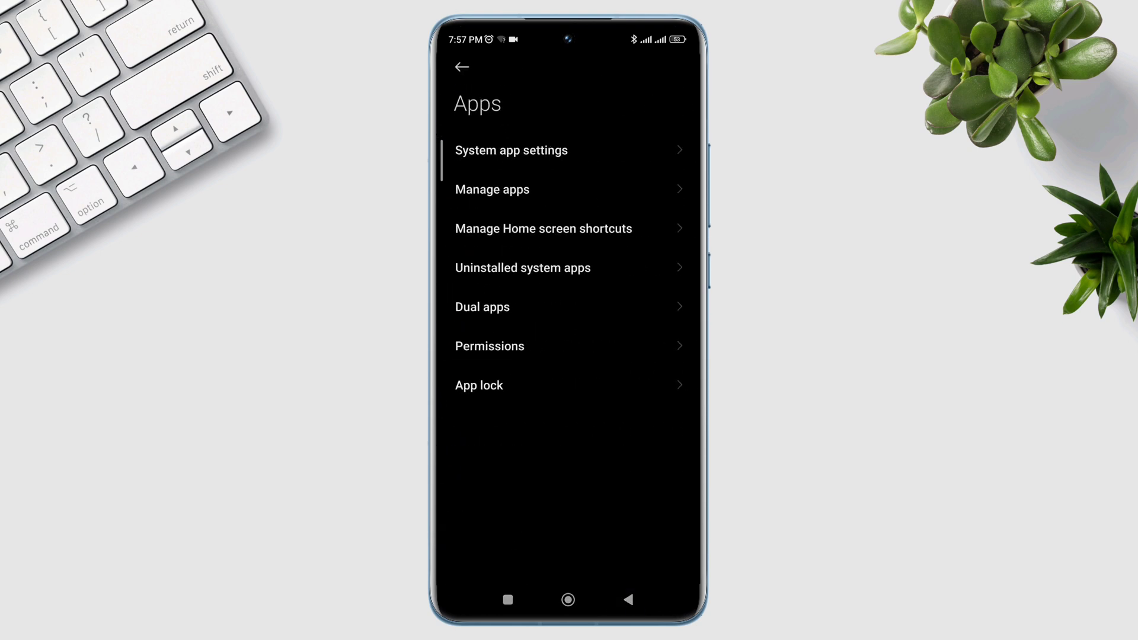
# - Open Manage apps and switch the list to Show all apps, including system apps
pyautogui.click(492, 190)
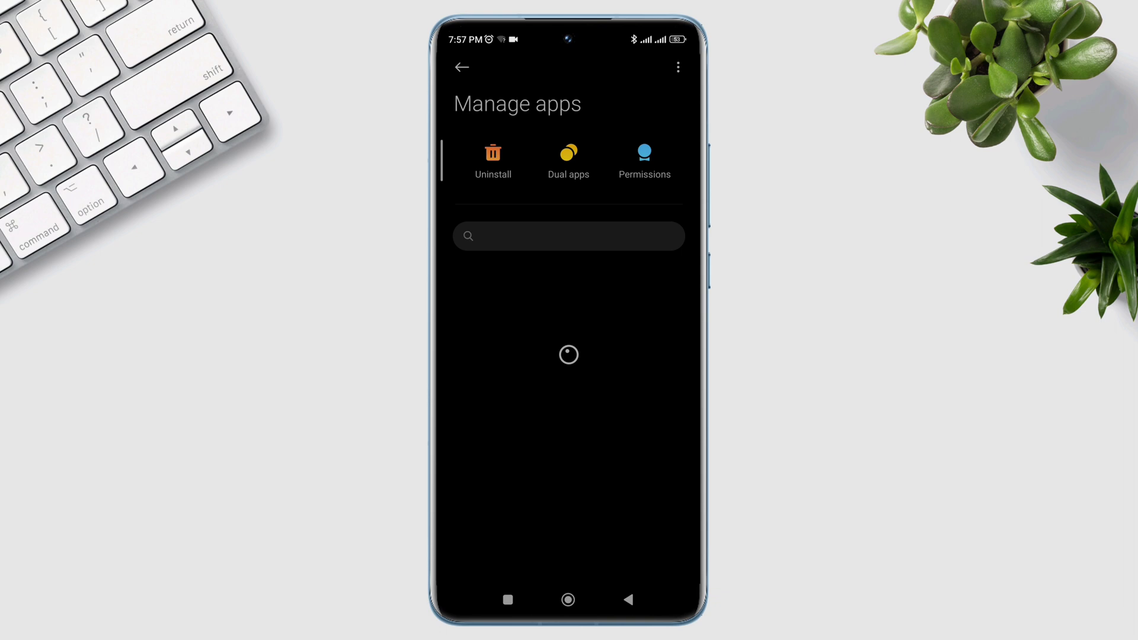
pyautogui.click(677, 67)
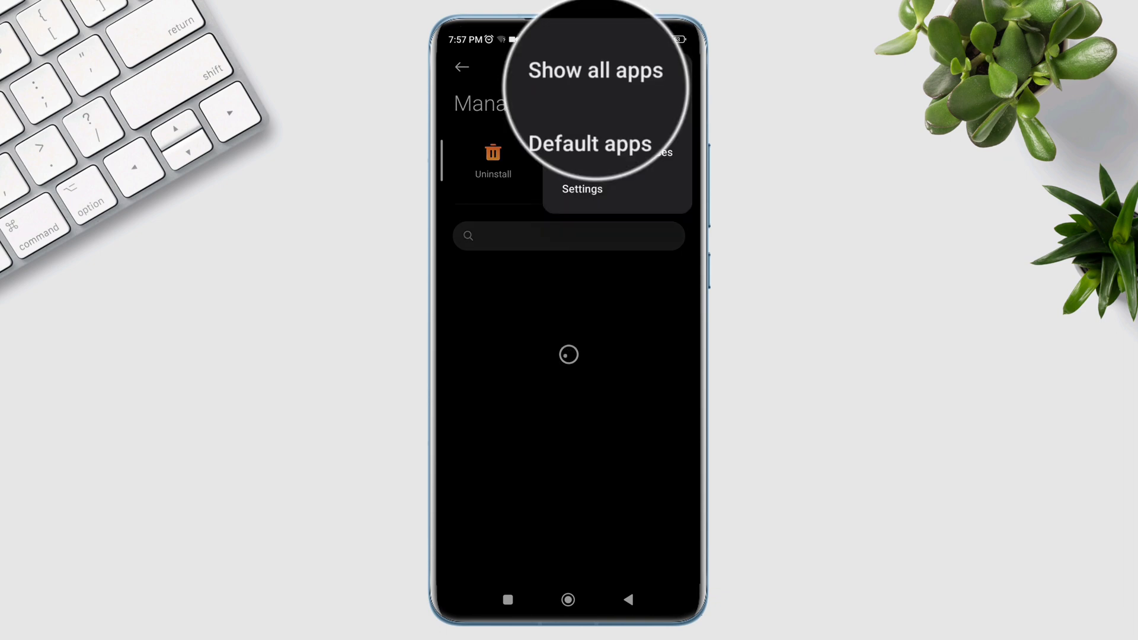
pyautogui.click(594, 70)
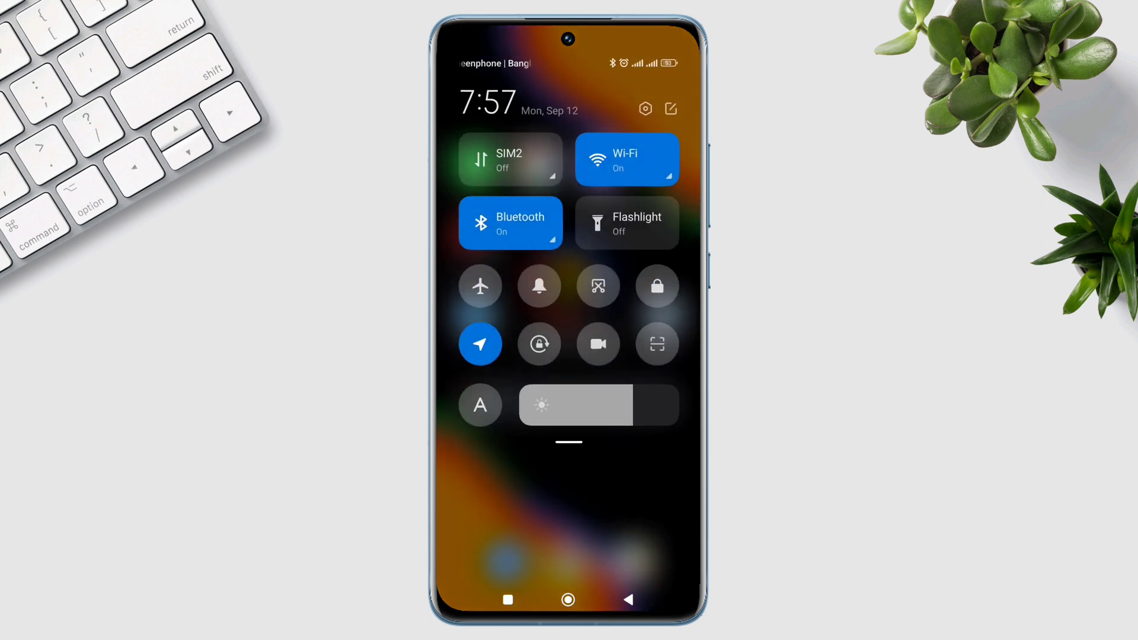
# - Open Wi-Fi settings from Control Center and retype the Psycho-Point password
pyautogui.click(627, 159)
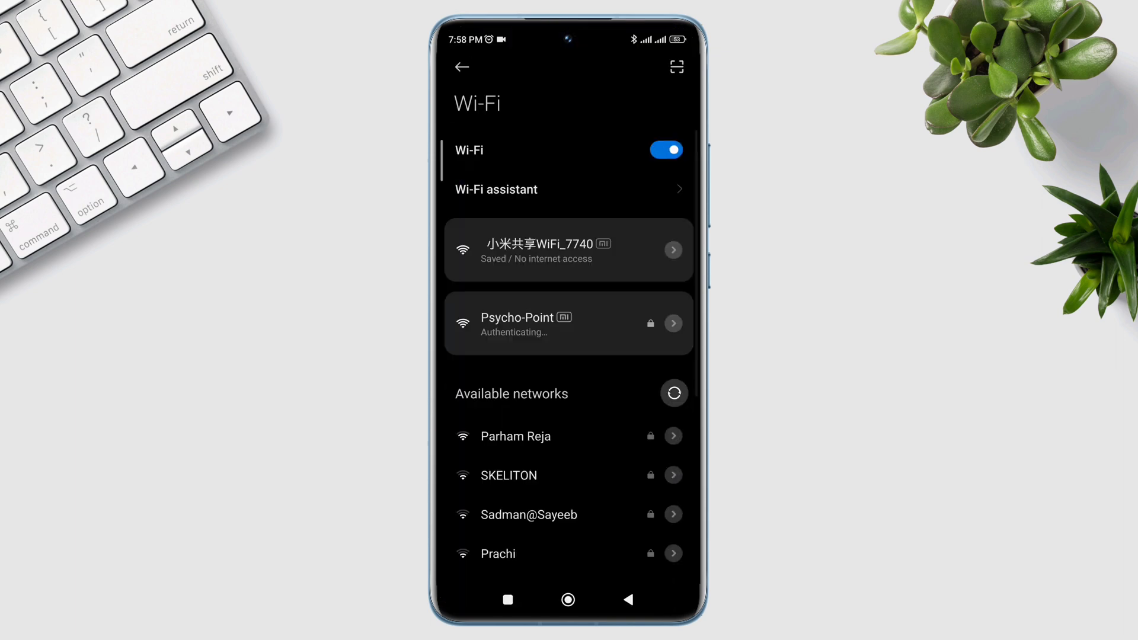
pyautogui.click(569, 323)
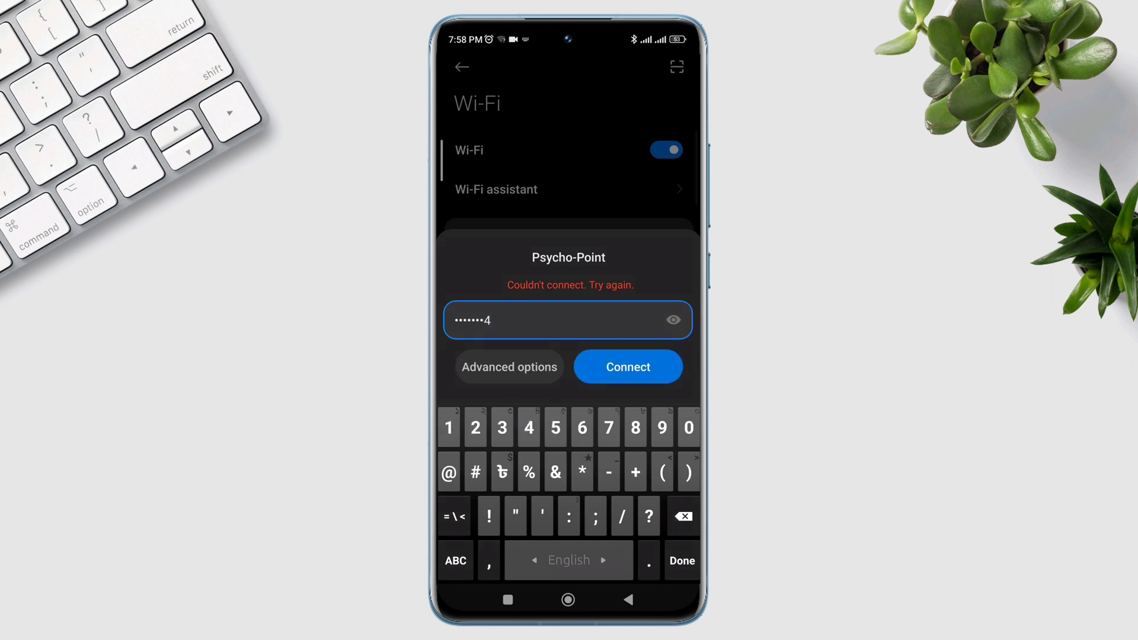
# - Connect to Psycho-Point with the re-entered password, then go home
pyautogui.click(628, 366)
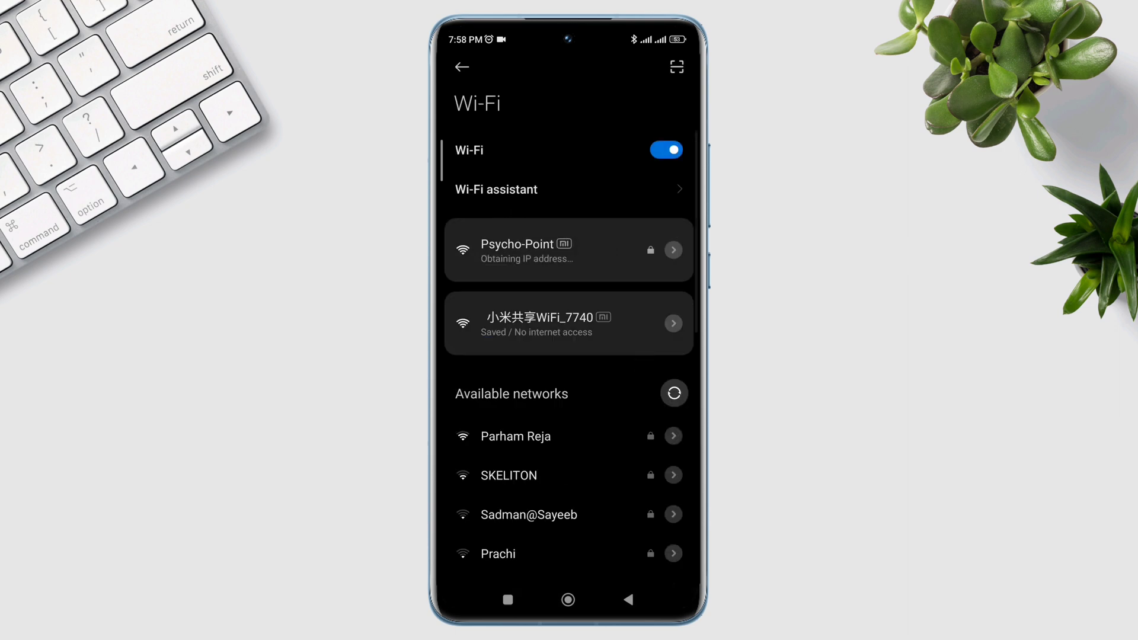
pyautogui.click(568, 249)
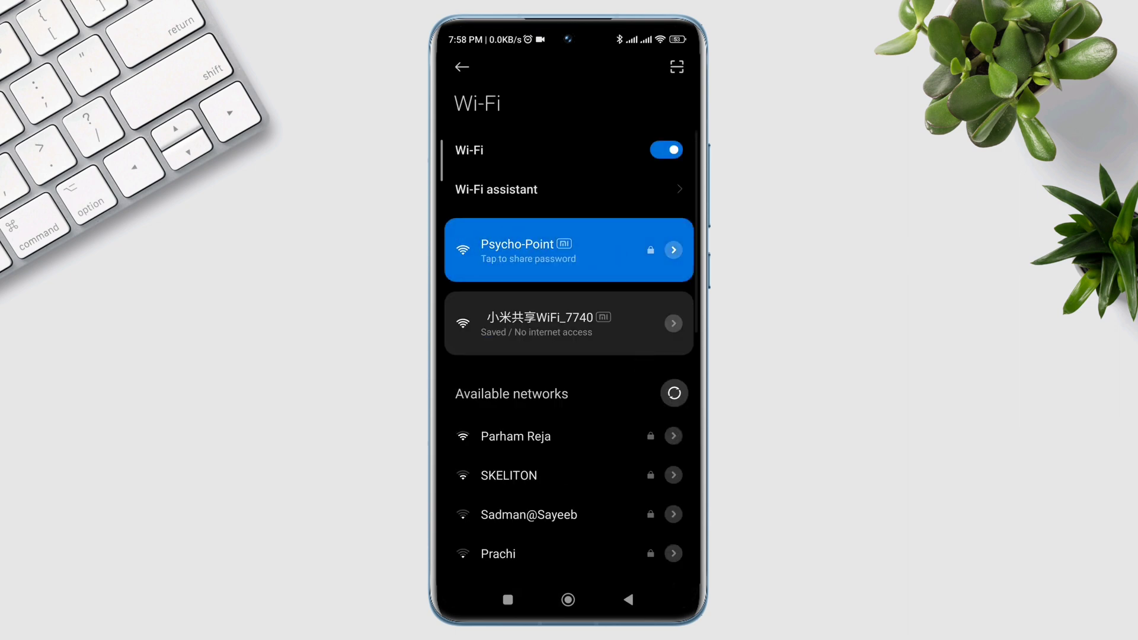
pyautogui.click(569, 600)
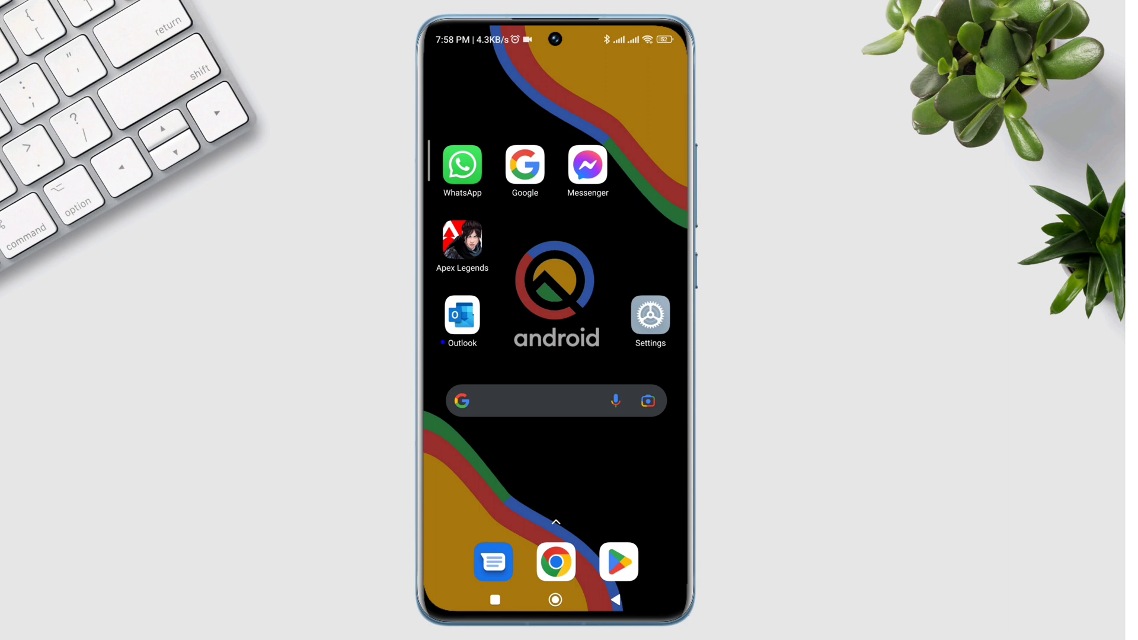
pyautogui.click(618, 465)
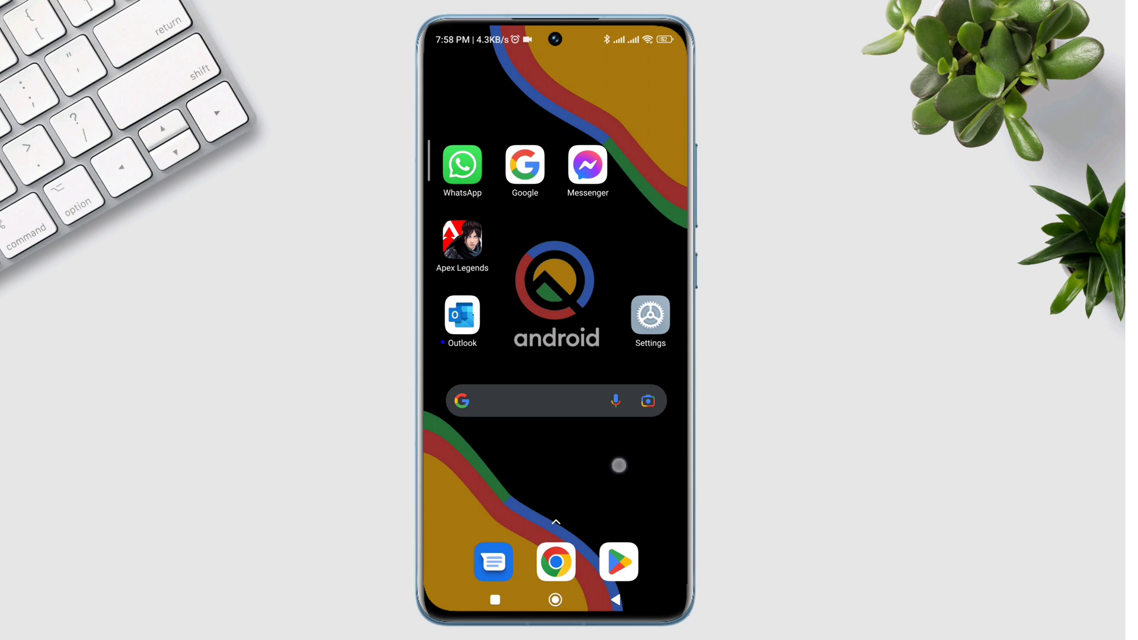